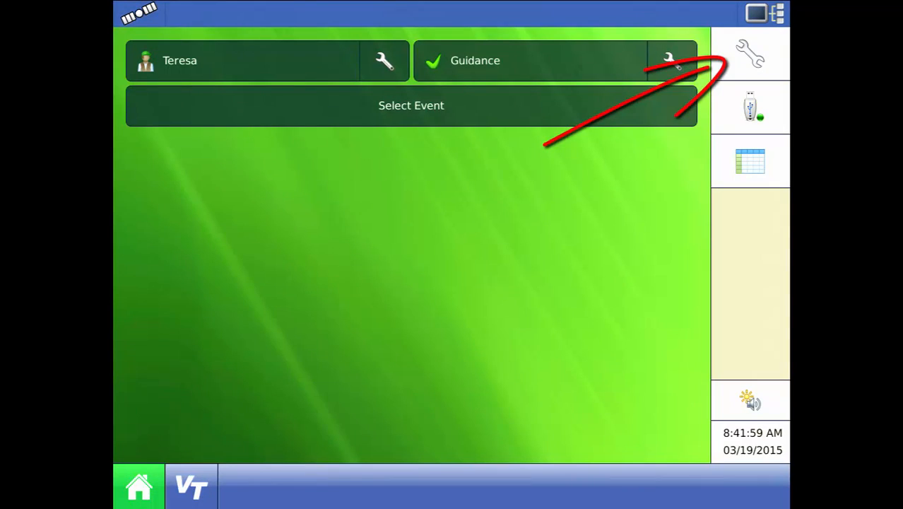
# Begin a new operating configuration from Configuration Setup and reach the configuration type list
pyautogui.click(668, 59)
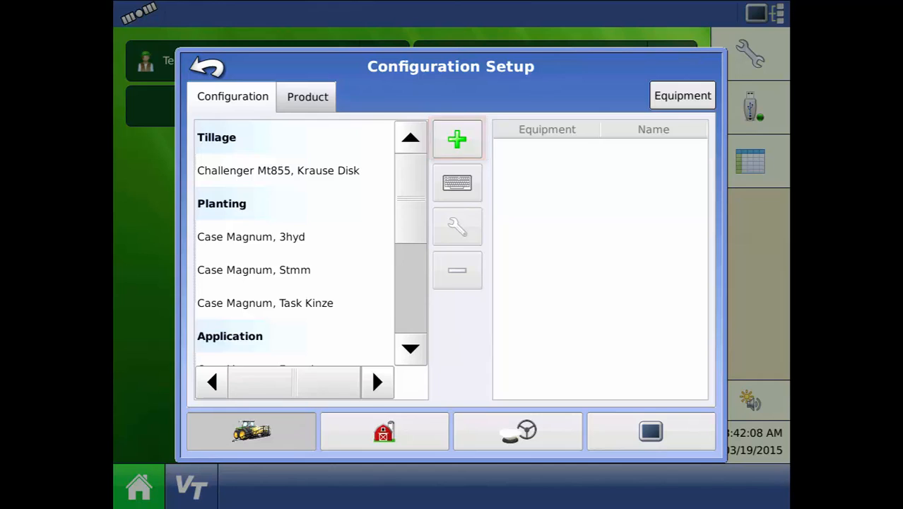
pyautogui.click(458, 139)
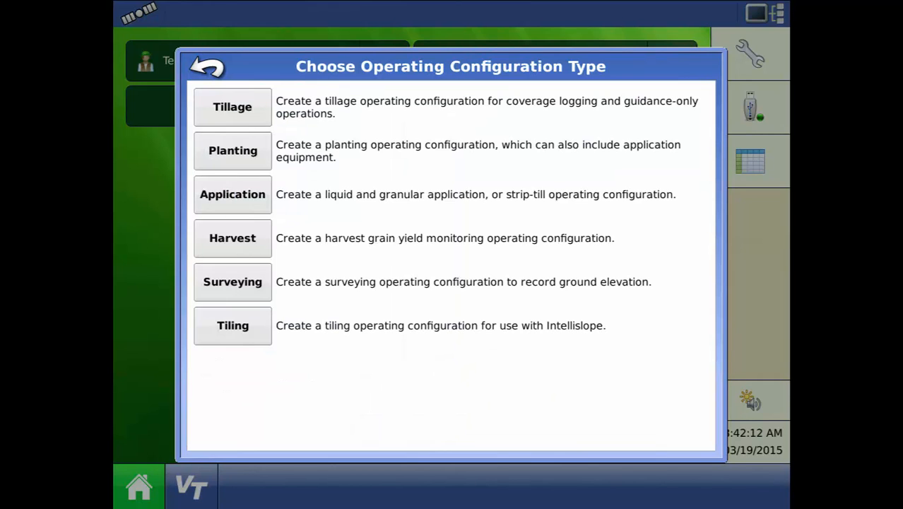
pyautogui.click(232, 237)
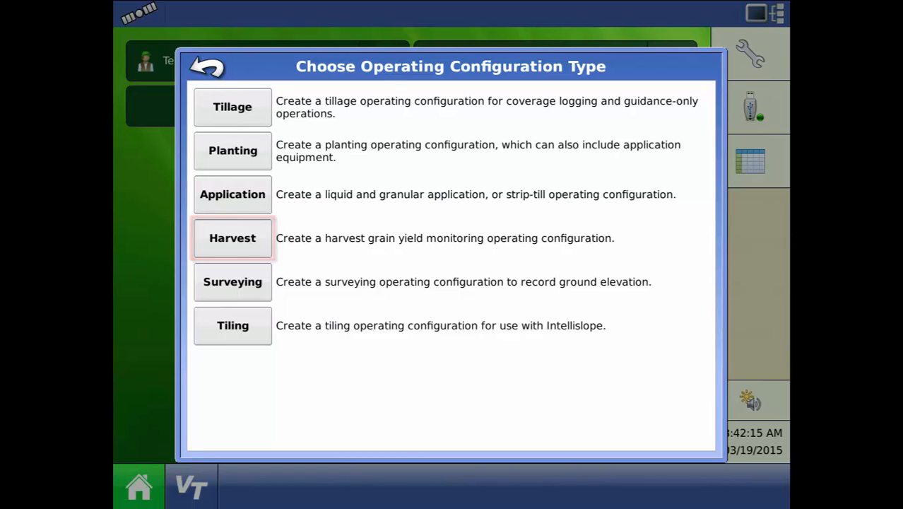
# Choose Harvest as the configuration type and add a new combine of make Lexion
pyautogui.click(231, 237)
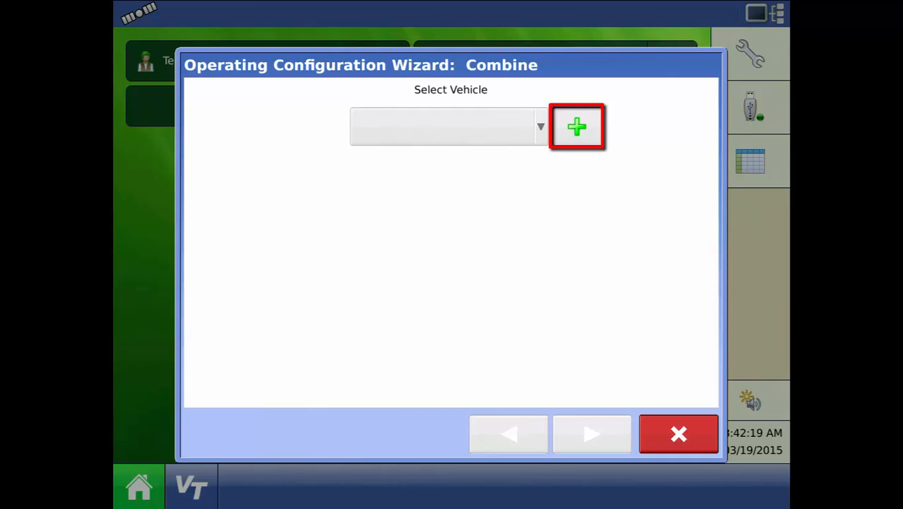
pyautogui.click(576, 127)
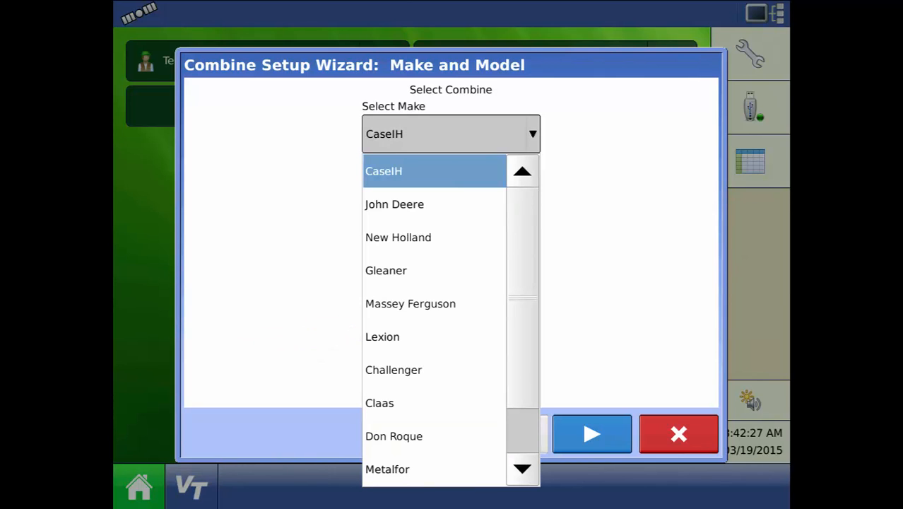
pyautogui.click(382, 337)
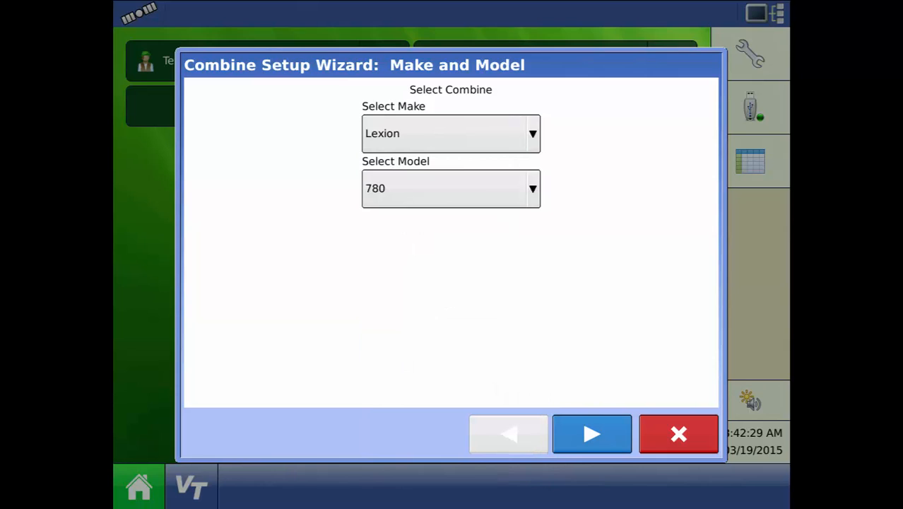
pyautogui.click(590, 432)
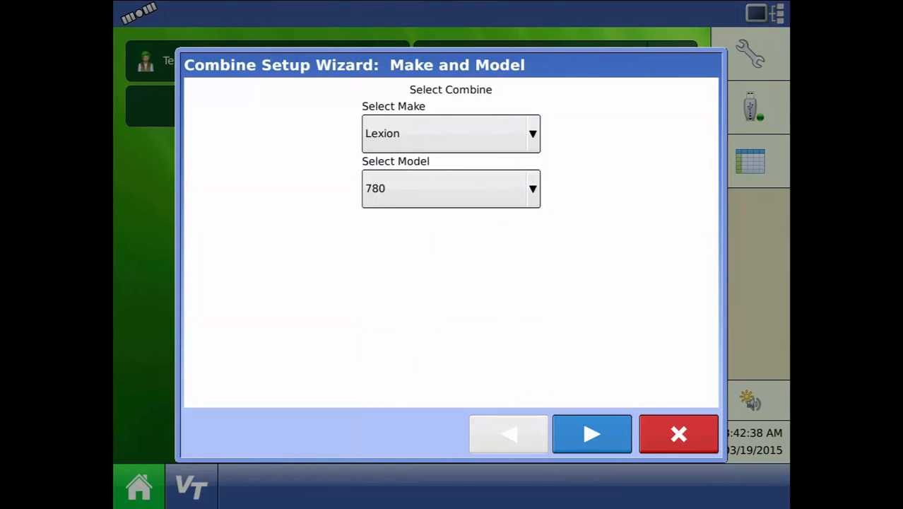
# Confirm the Lexion 780 with Quantimeter yield monitor and accept the name 'Lexion 780'
pyautogui.click(590, 432)
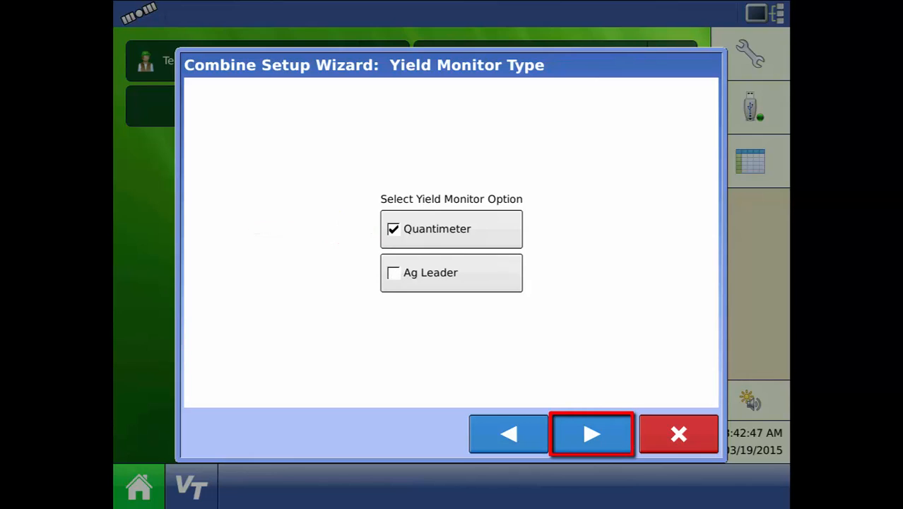
pyautogui.click(591, 433)
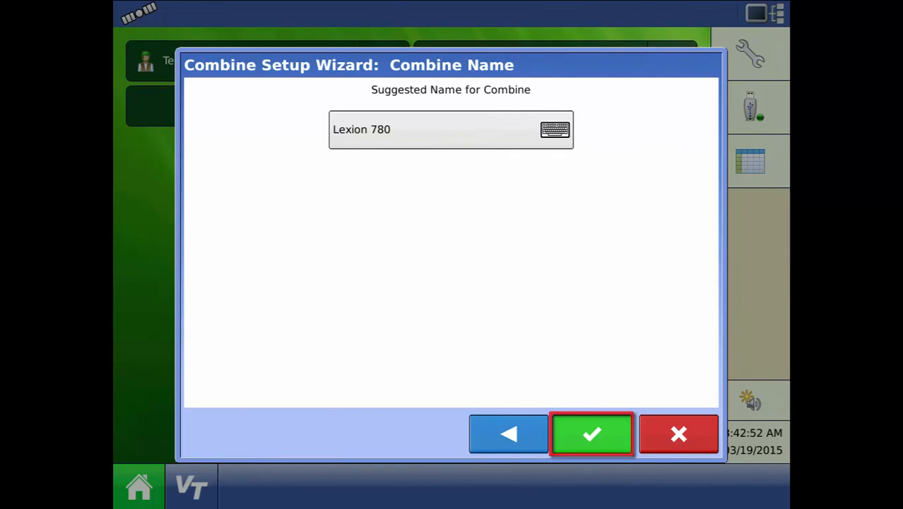
pyautogui.click(591, 432)
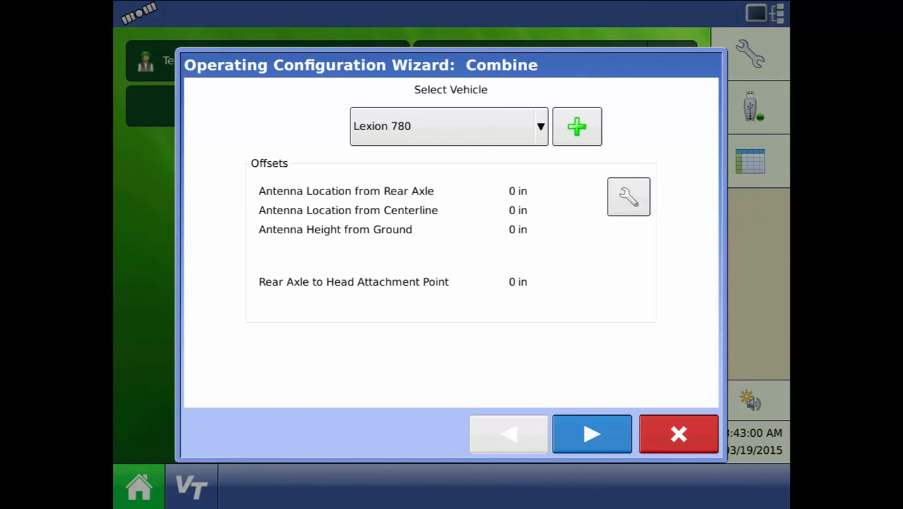
# Continue past combine offsets and add a new header of type Platform
pyautogui.click(590, 432)
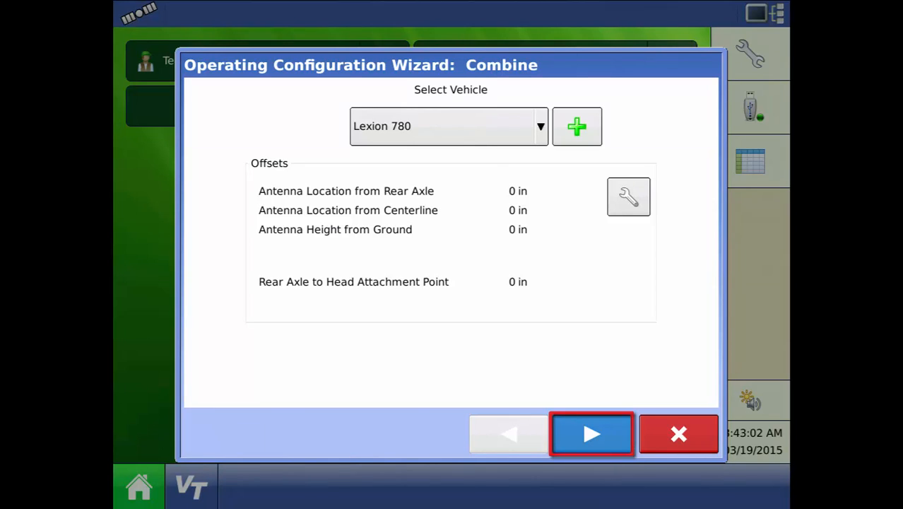
pyautogui.click(592, 433)
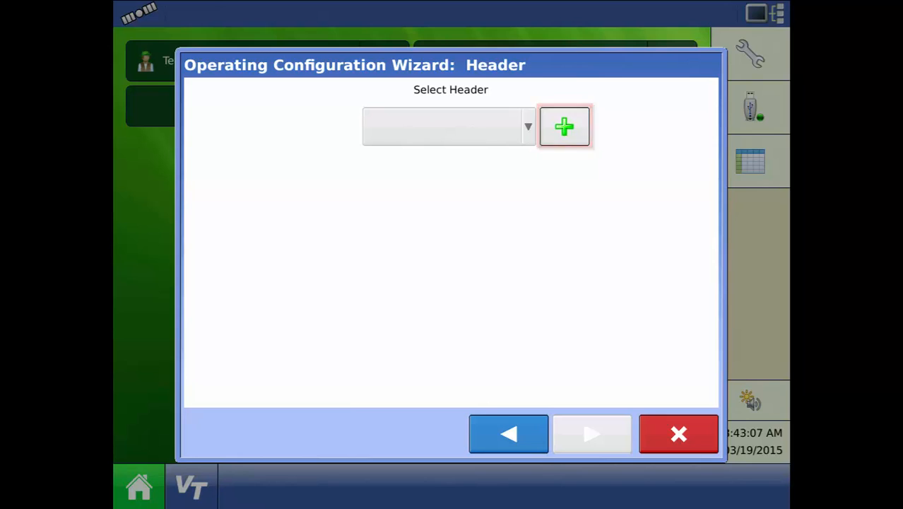
pyautogui.click(563, 127)
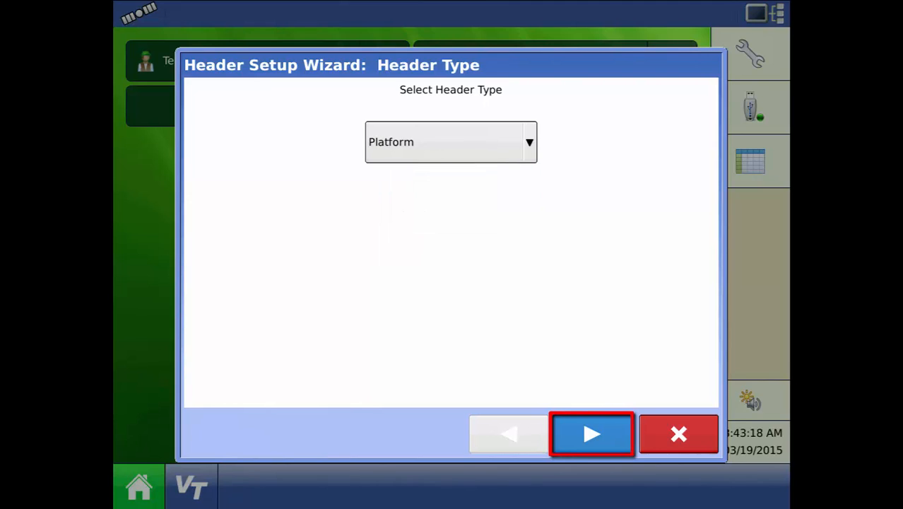
pyautogui.click(592, 433)
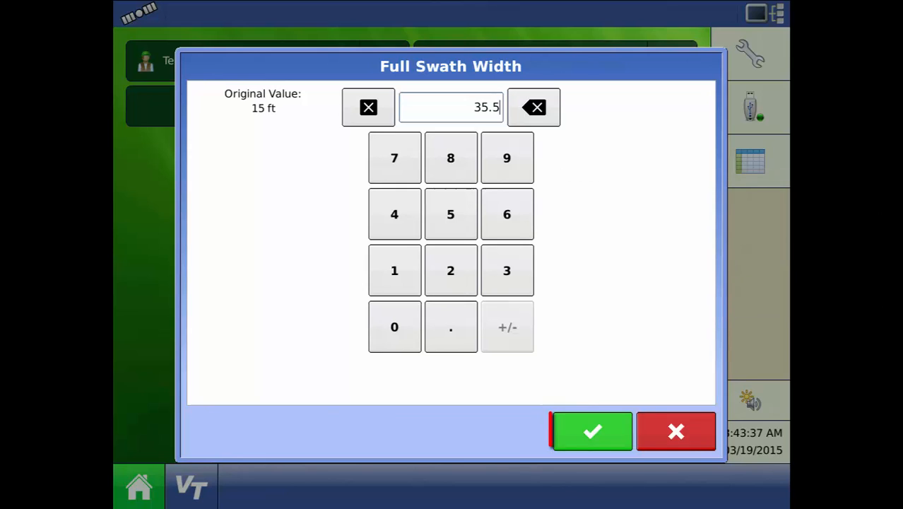
# Give the header a 35.5 ft full swath width and accept the name '35.5 ft Platform'
pyautogui.click(592, 431)
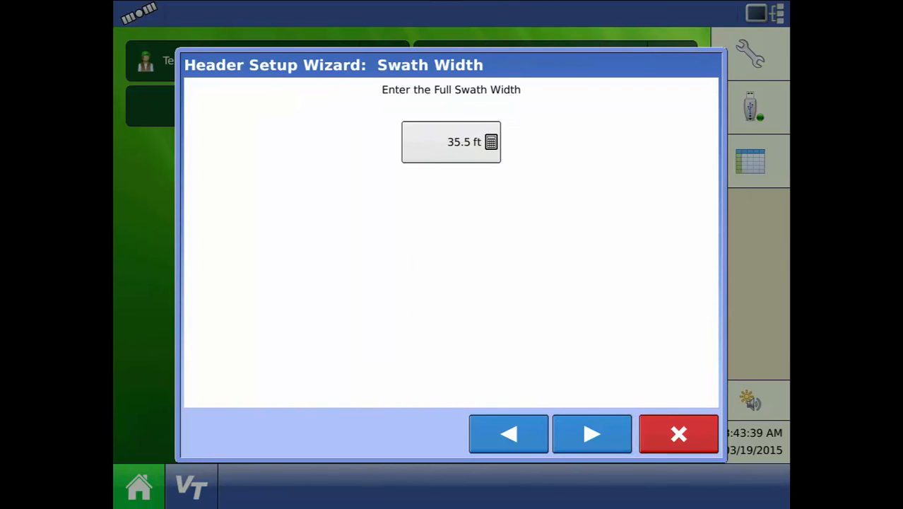
pyautogui.click(591, 432)
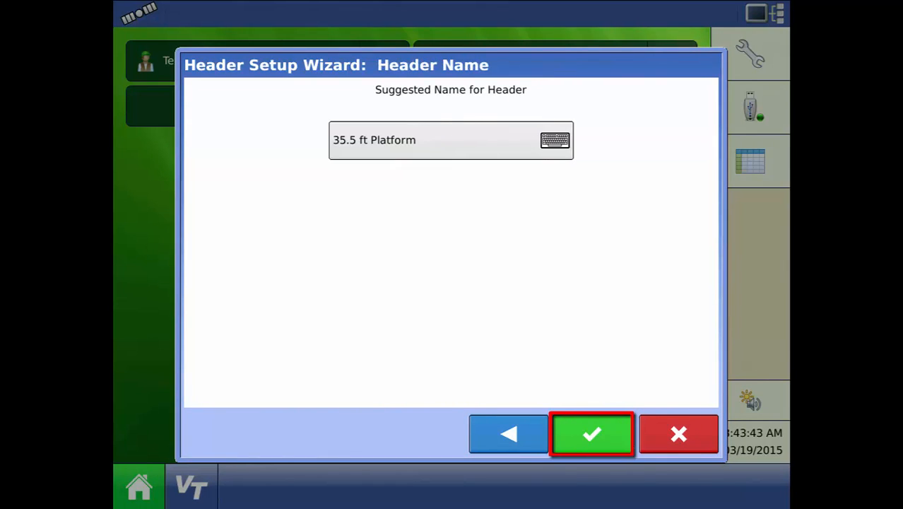
pyautogui.click(591, 432)
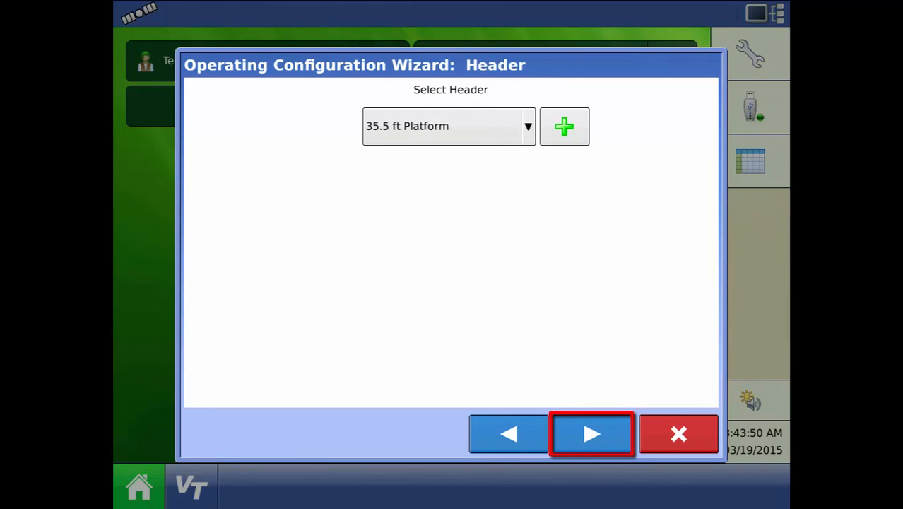
# Keep GPS primary and Claas Bridge backup speed sources and save 'Lexion 780, 35.5 ft Platform'
pyautogui.click(590, 433)
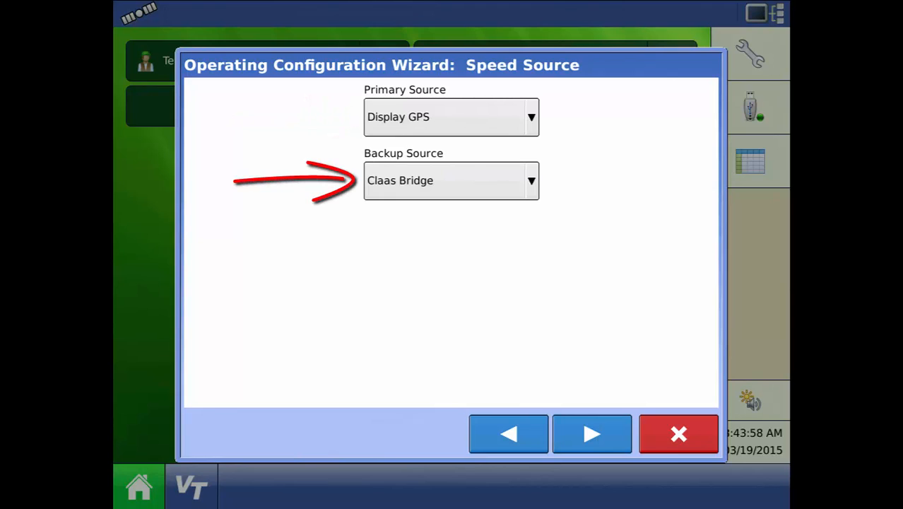
pyautogui.click(591, 432)
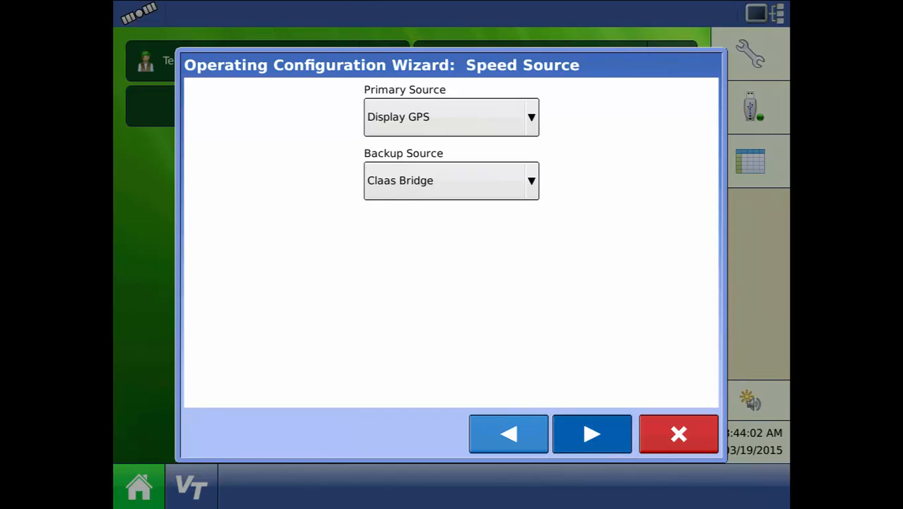
pyautogui.click(591, 432)
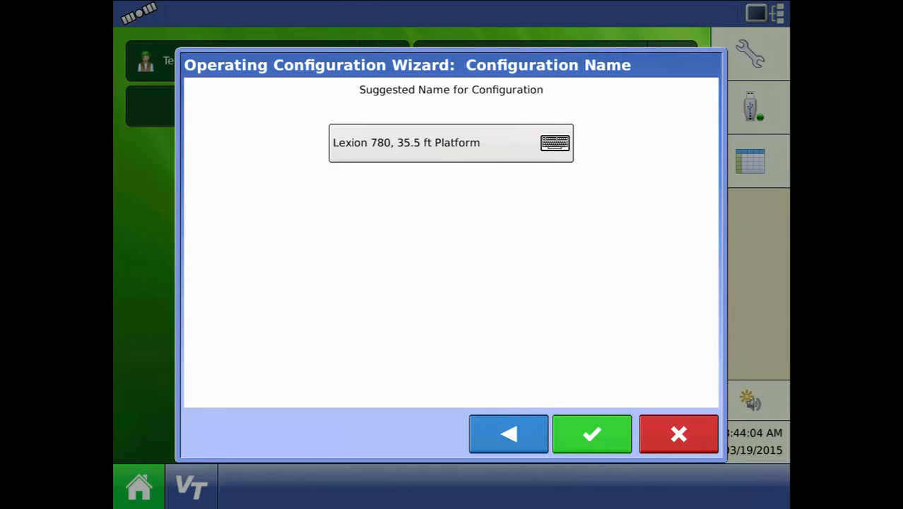
pyautogui.click(592, 432)
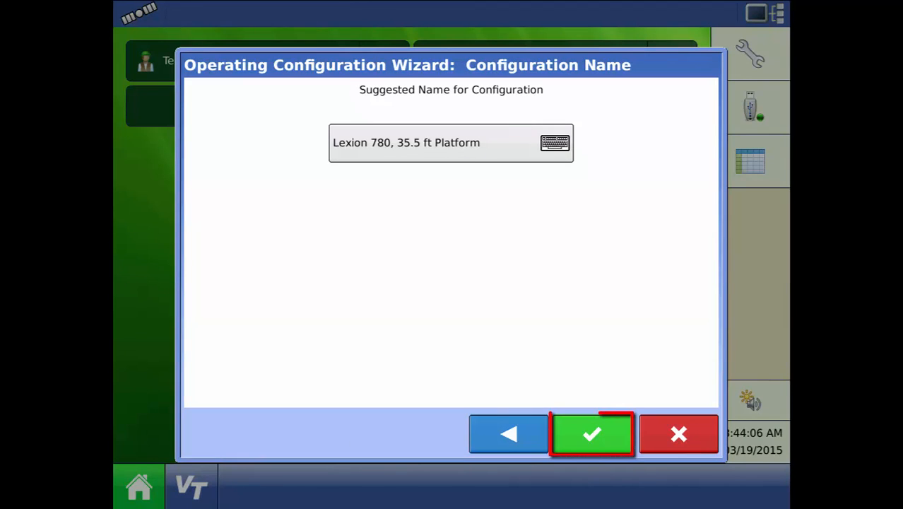
pyautogui.click(590, 432)
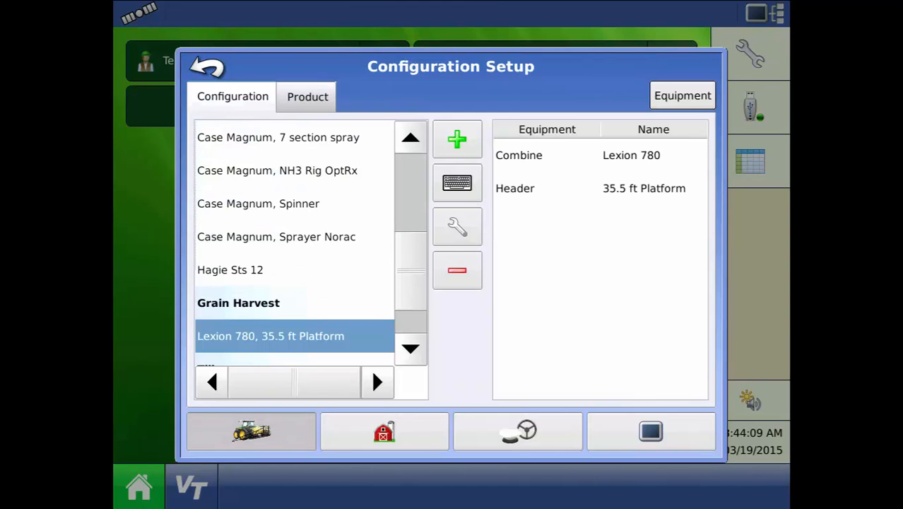
pyautogui.click(206, 67)
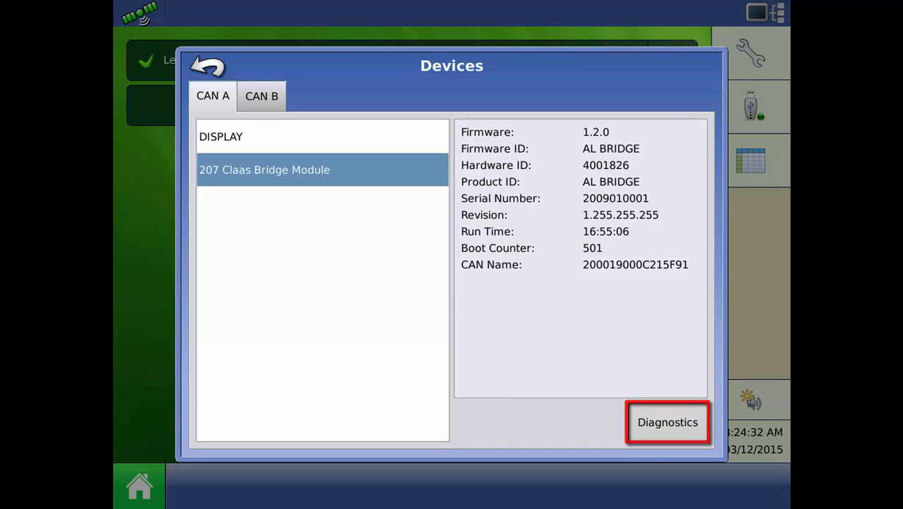
# View the Claas Bridge Grain Harvest Diagnostics showing grain type and header width
pyautogui.click(667, 421)
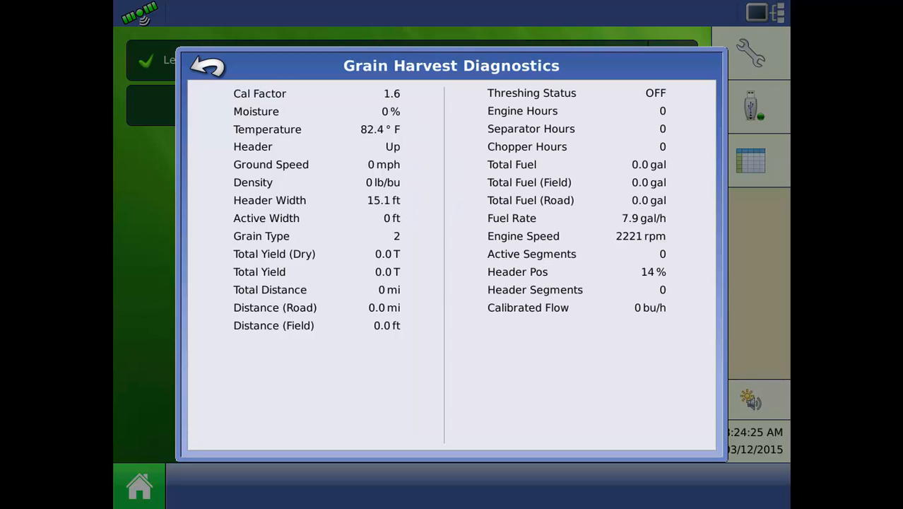
pyautogui.click(318, 236)
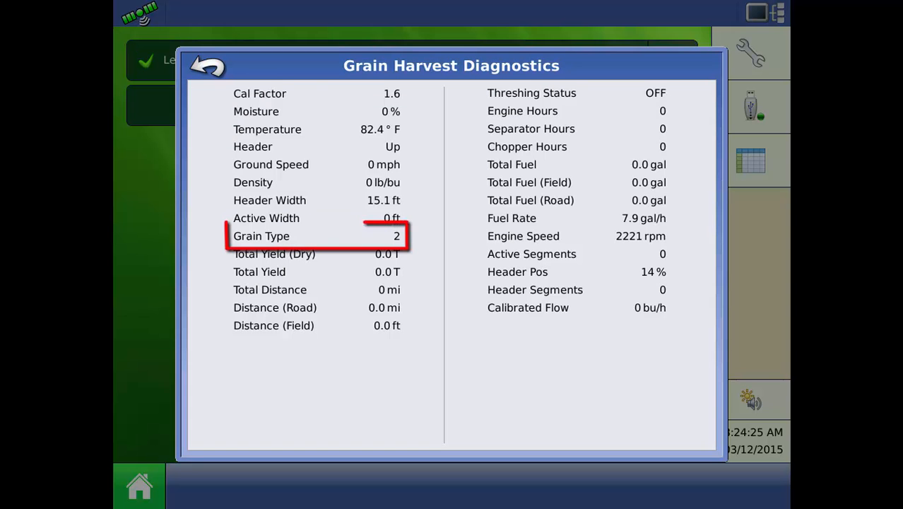